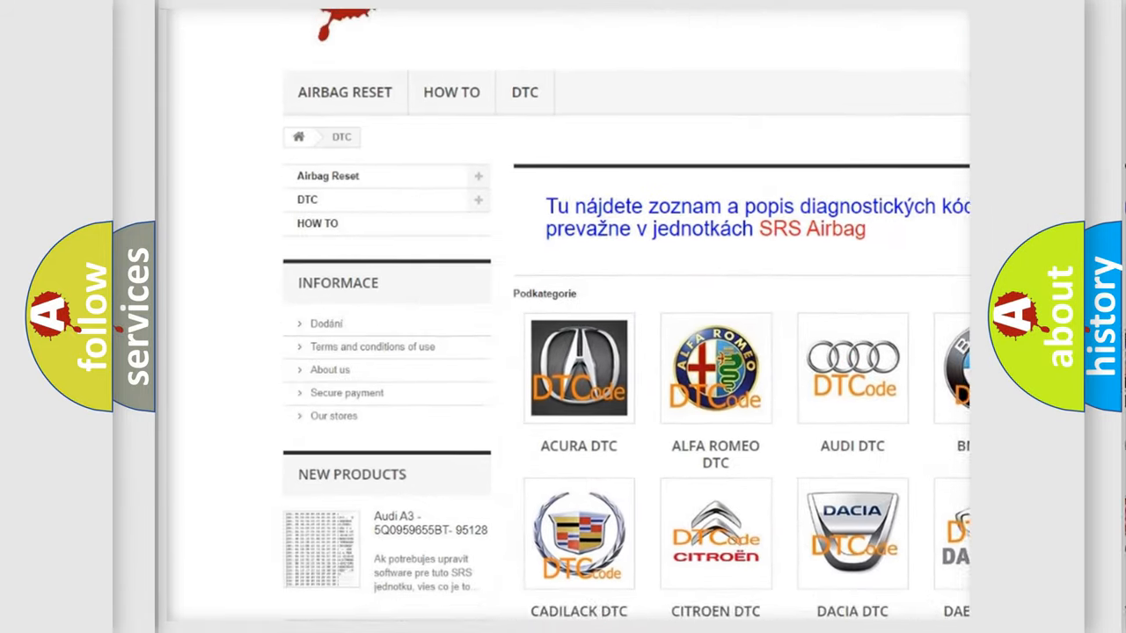
scroll(down, 3)
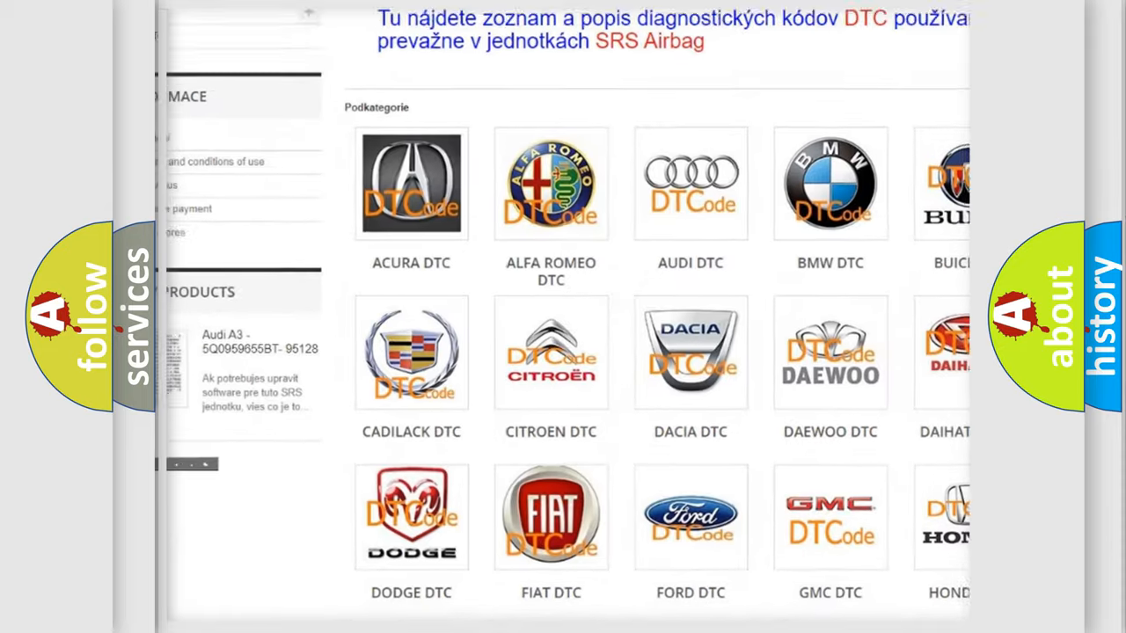
scroll(down, 3)
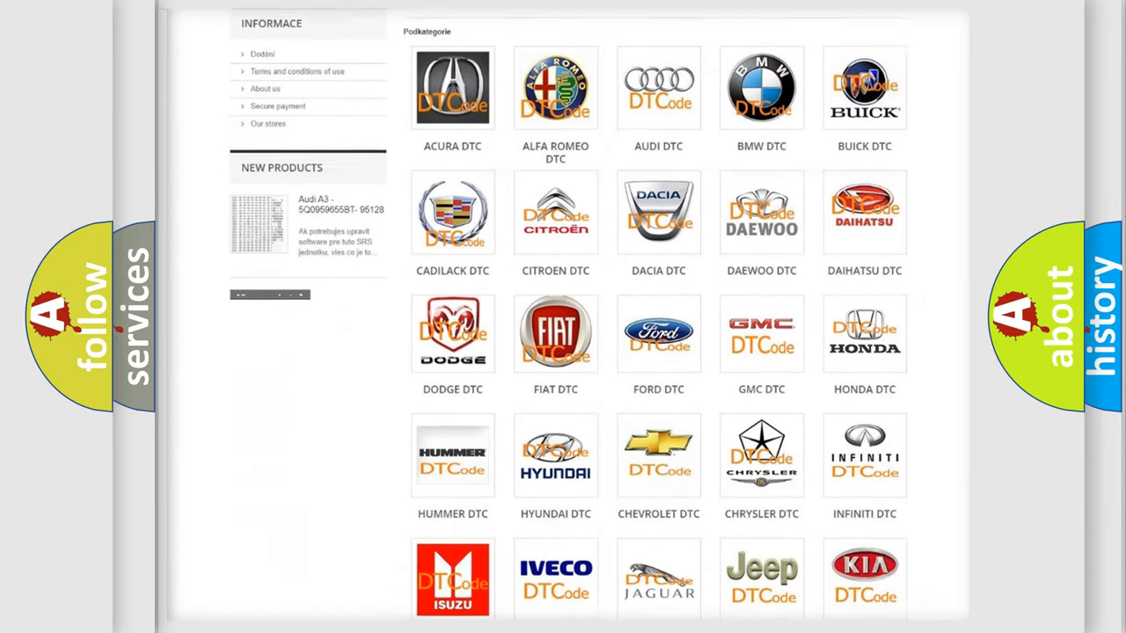
scroll(down, 3)
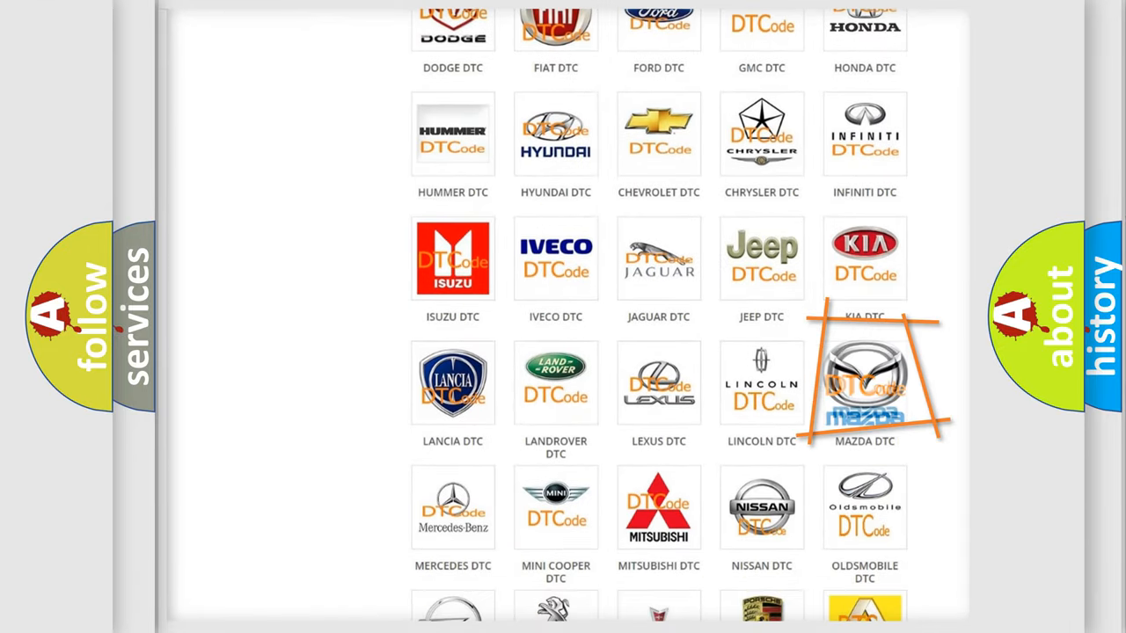